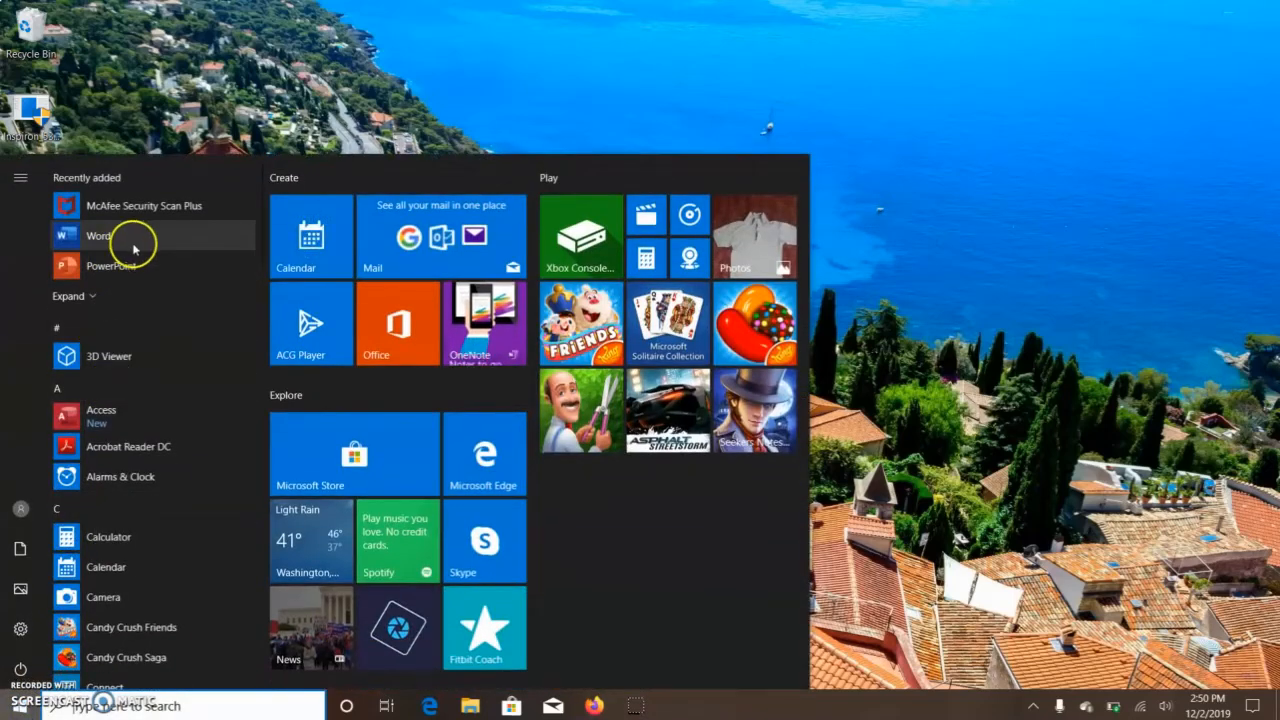
# Launch Word from the app list and create a new blank document.
pyautogui.click(99, 235)
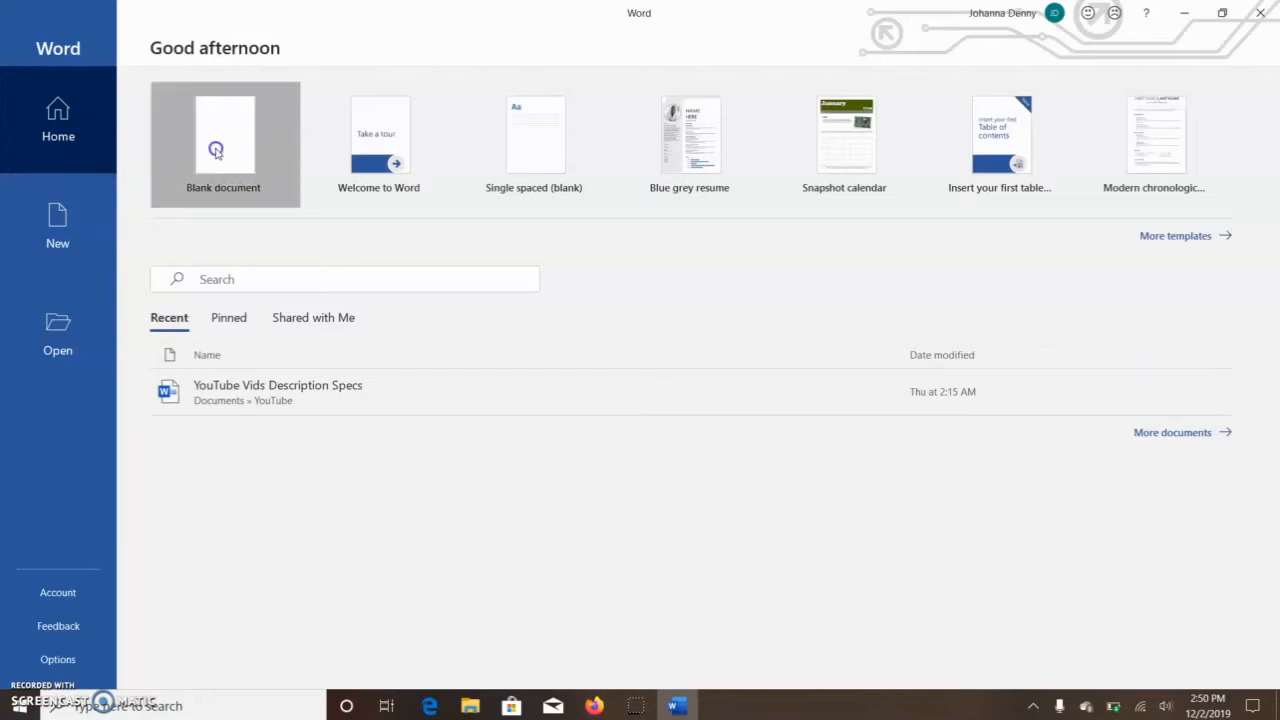
pyautogui.click(224, 144)
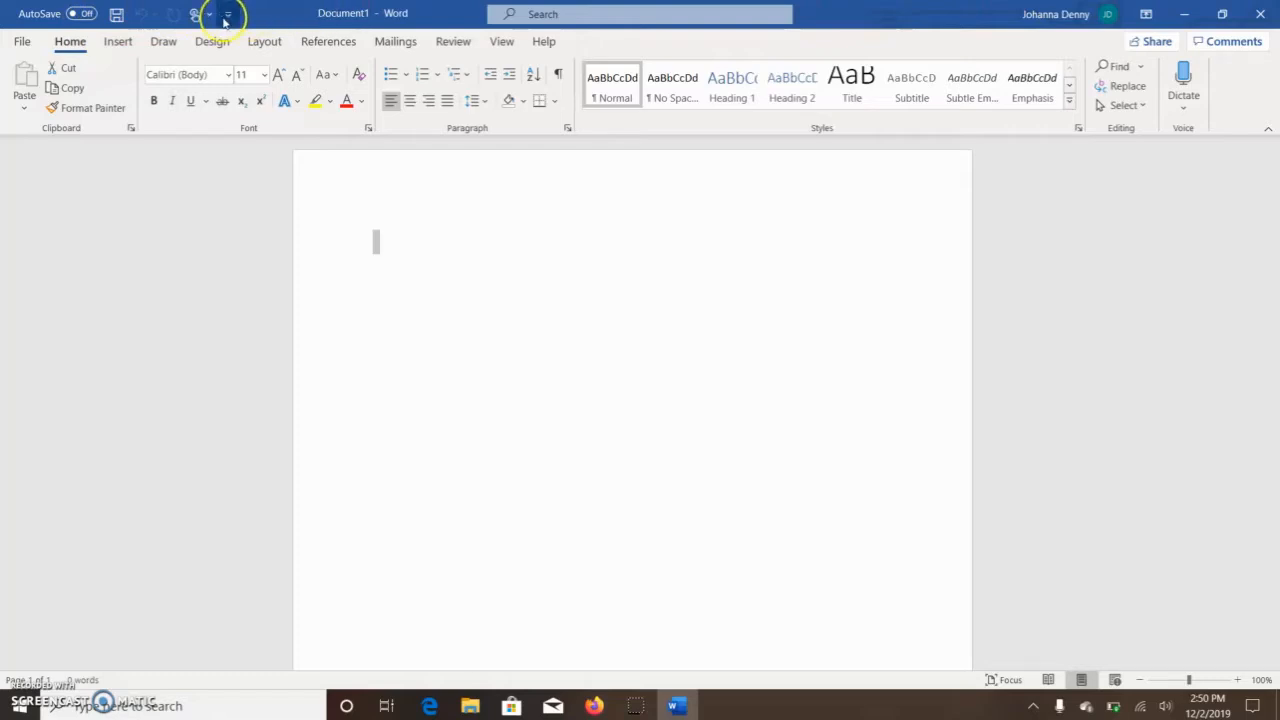
# Open the Touch/Mouse Mode choices from the Quick Access Toolbar.
pyautogui.click(228, 14)
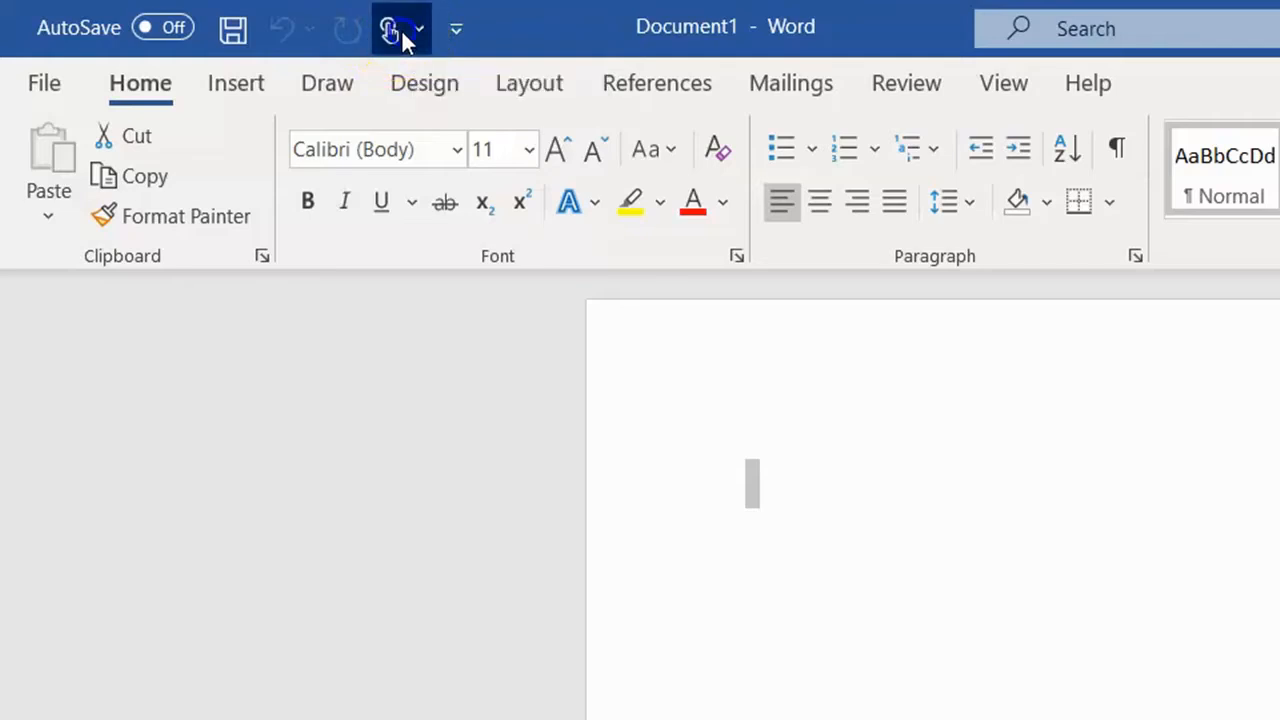
pyautogui.click(390, 27)
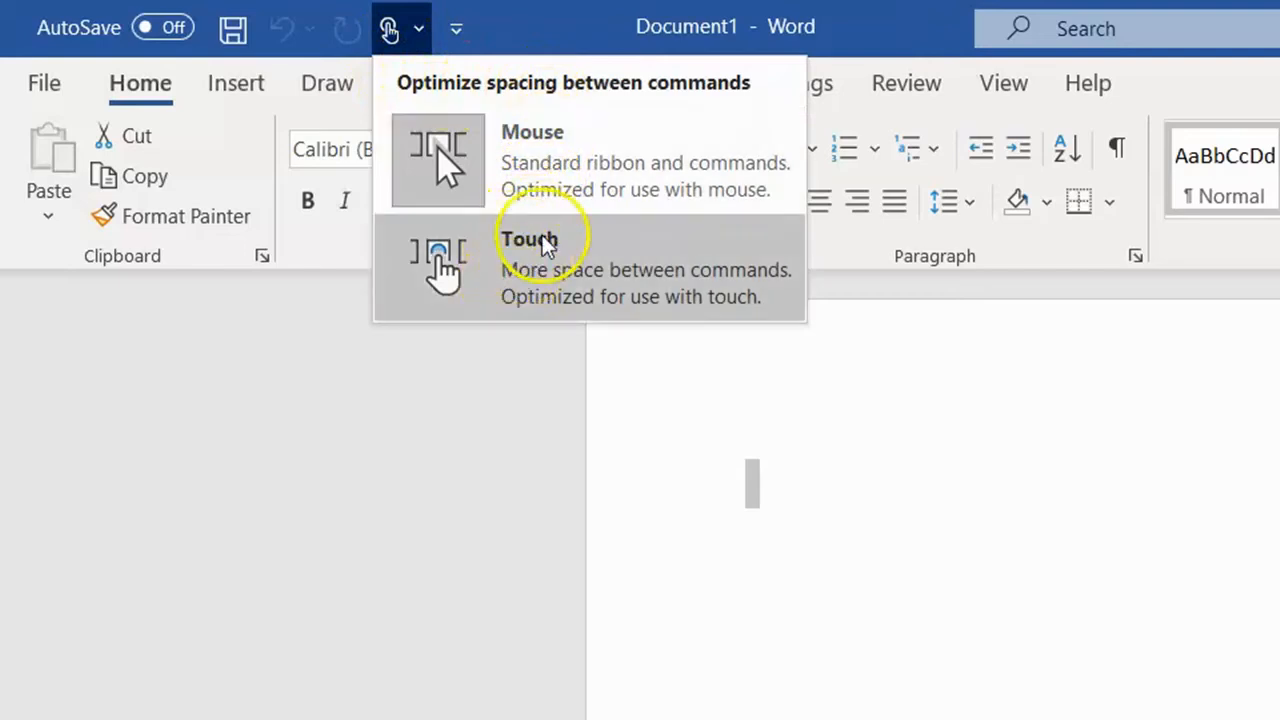
pyautogui.moveTo(645, 175)
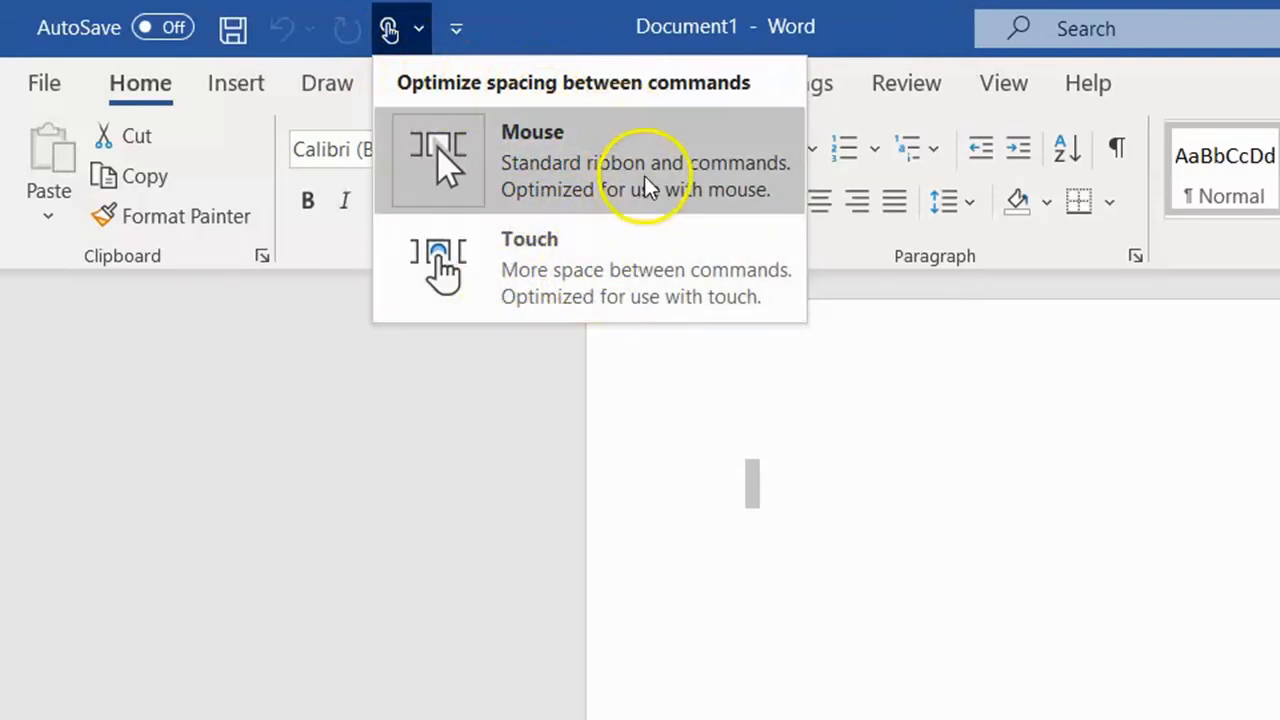
pyautogui.moveTo(613, 175)
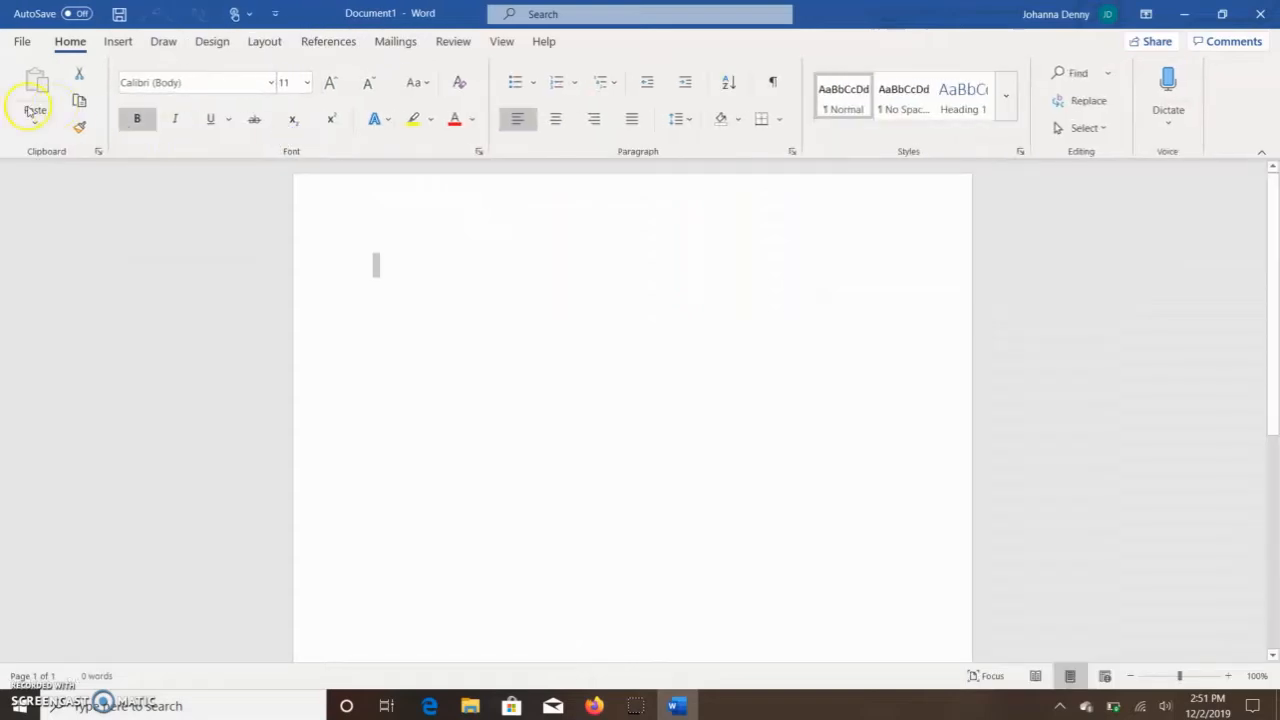
pyautogui.moveTo(1208, 96)
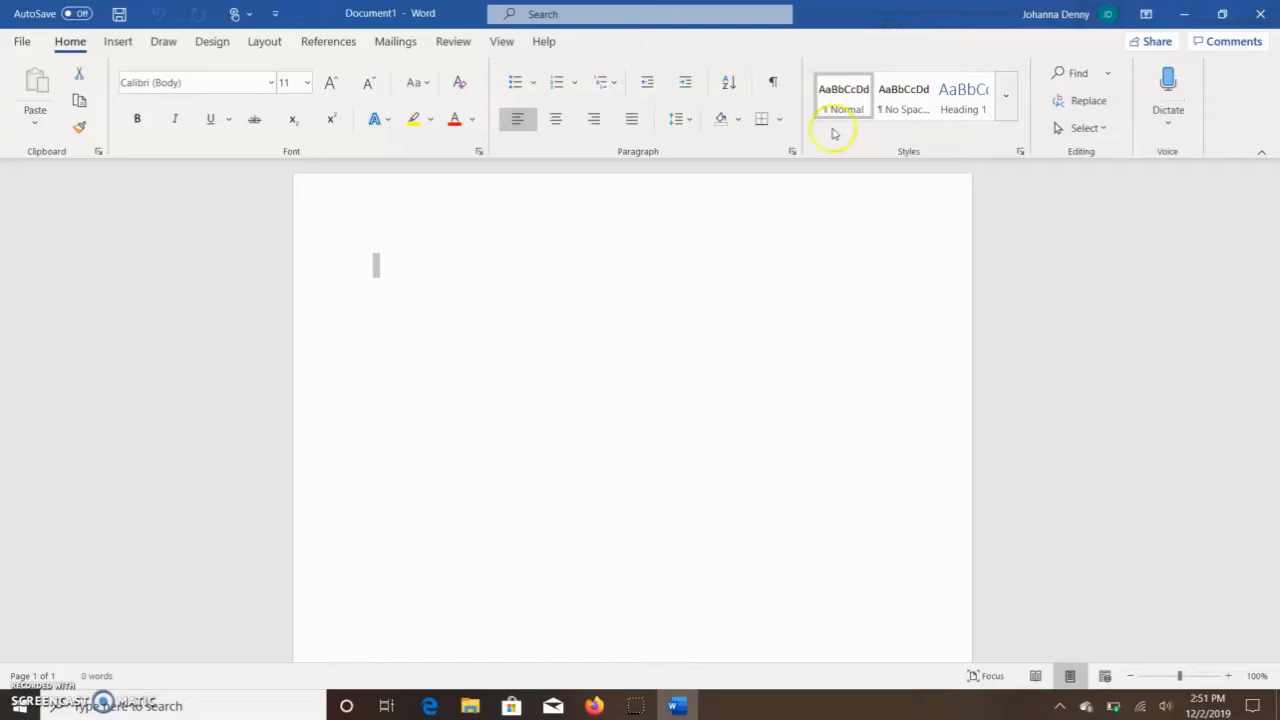
pyautogui.moveTo(425, 75)
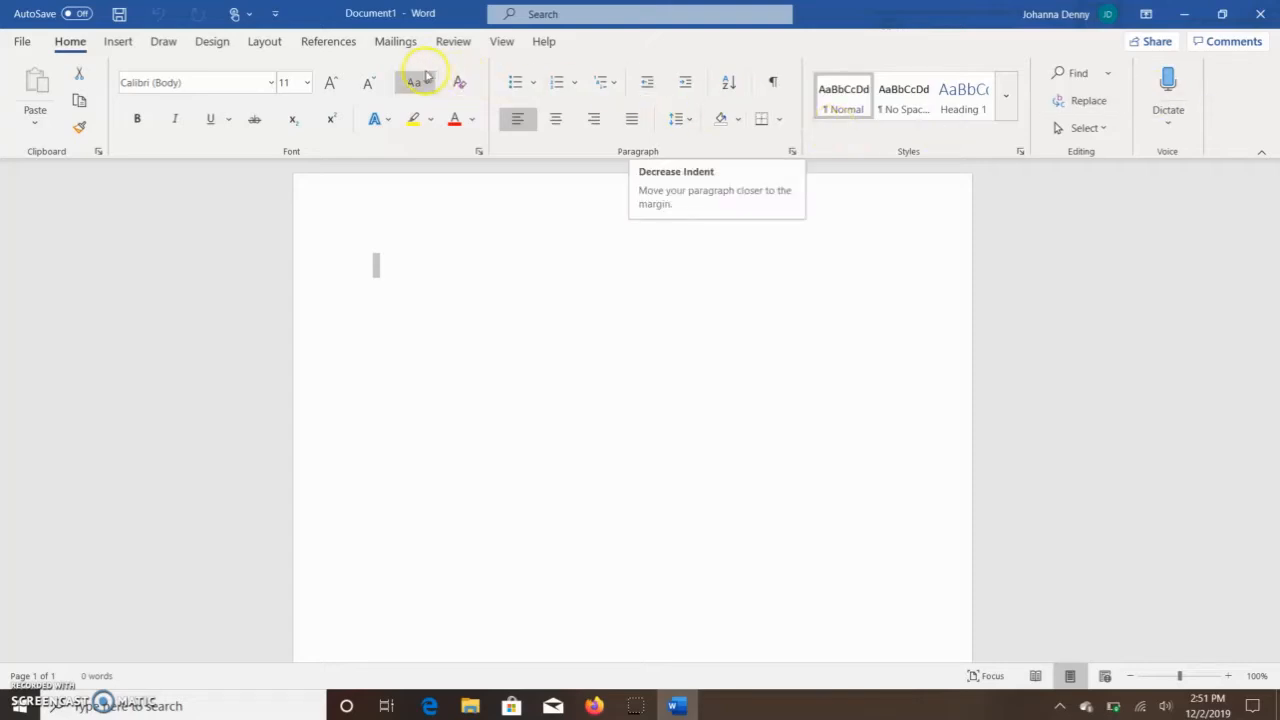
pyautogui.moveTo(305, 62)
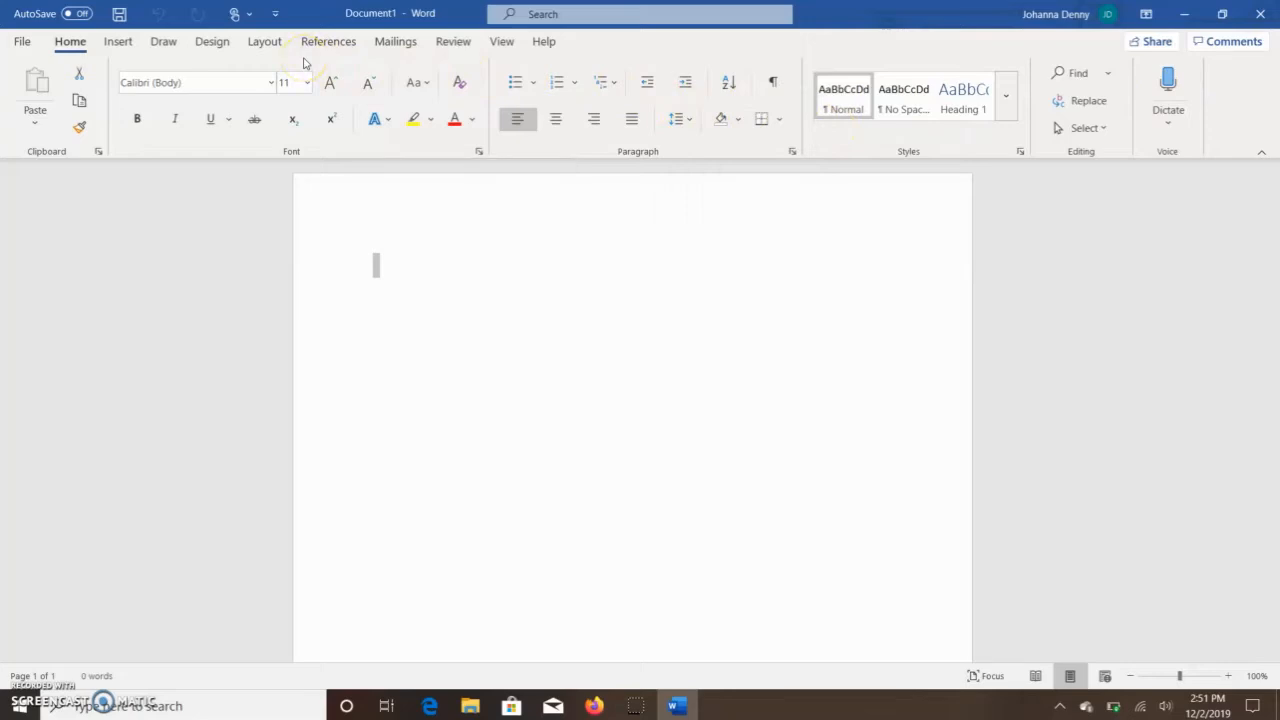
# Reopen the Touch/Mouse Mode menu on the standard ribbon.
pyautogui.click(237, 13)
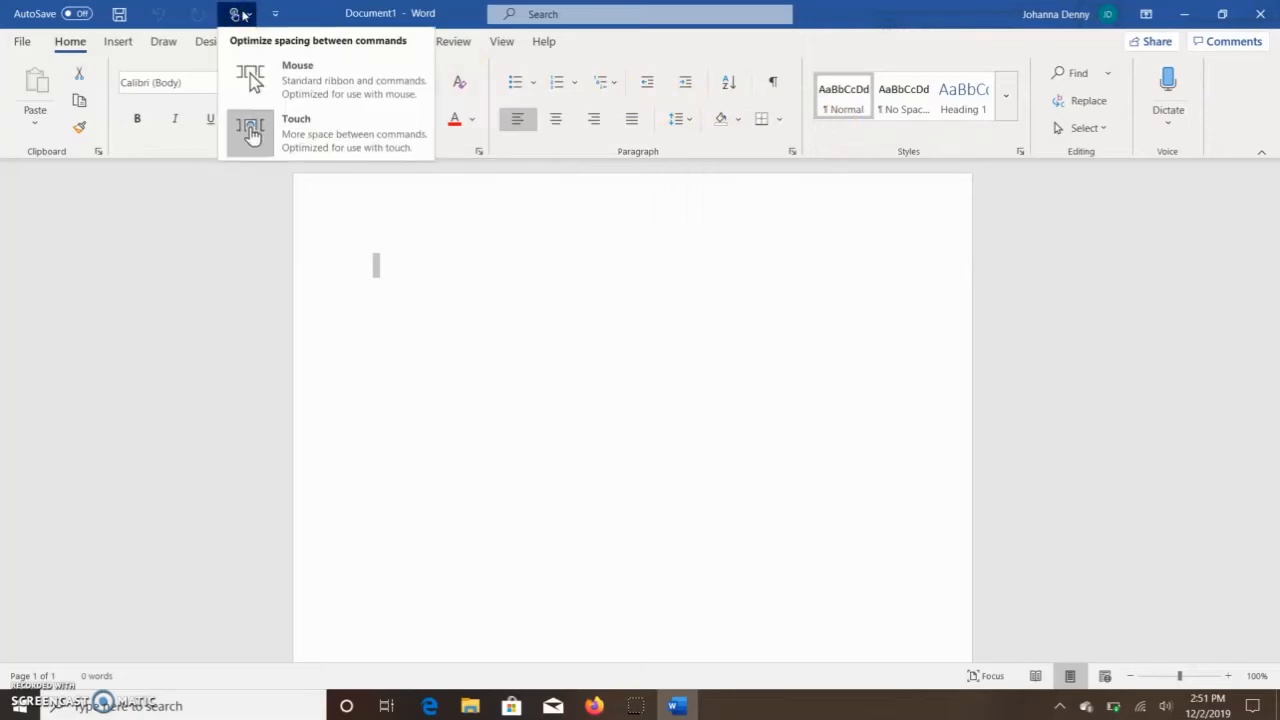
# Switch the ribbon to Mouse spacing, then reopen the menu and choose Touch.
pyautogui.click(251, 82)
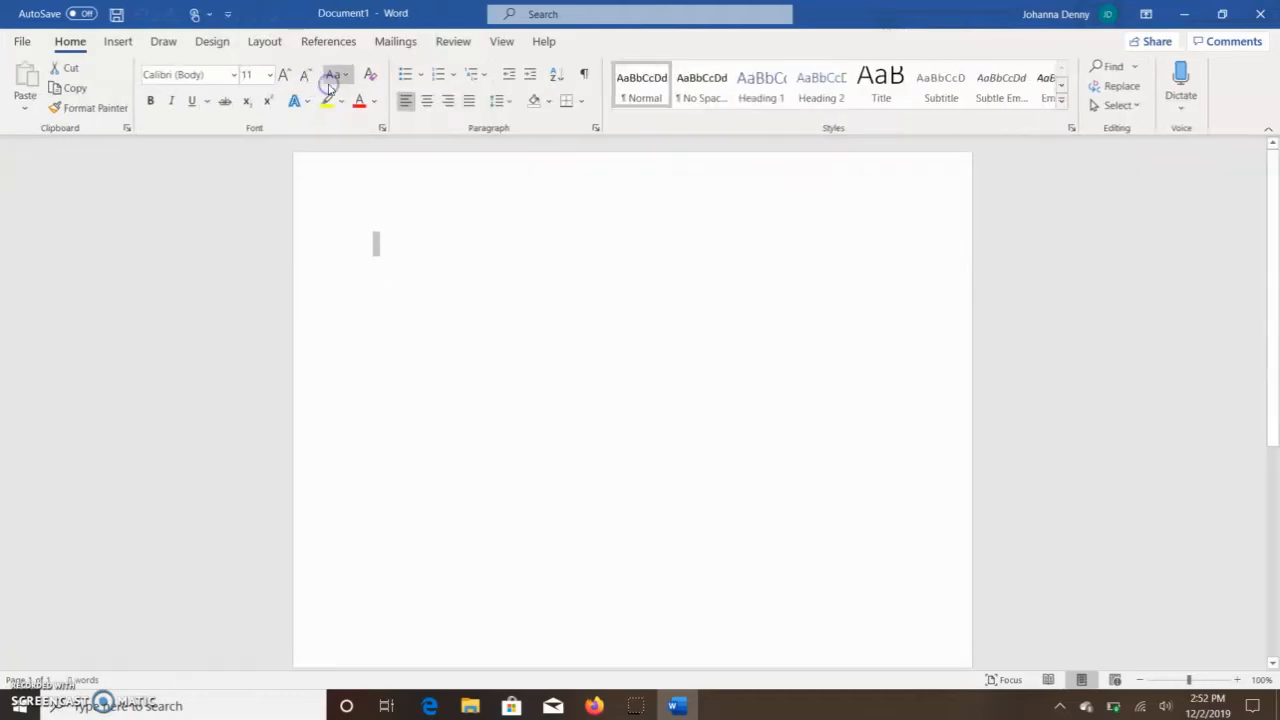
pyautogui.moveTo(331, 75)
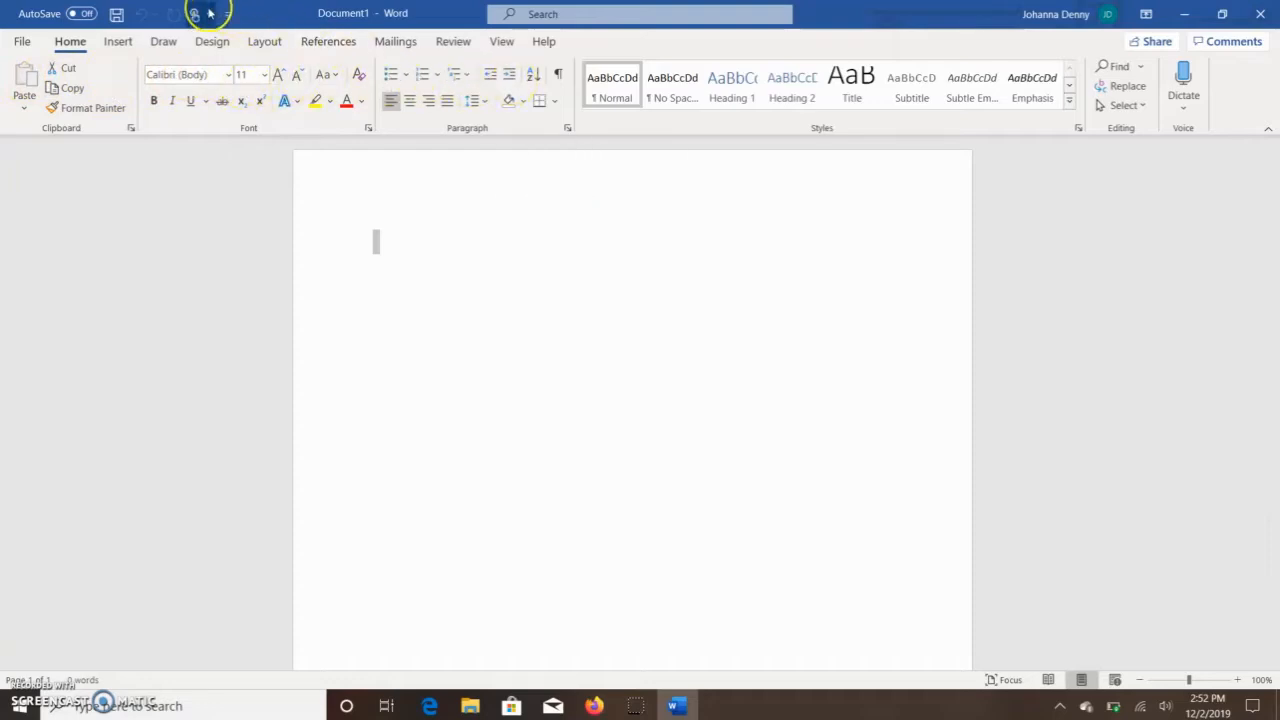
pyautogui.click(196, 14)
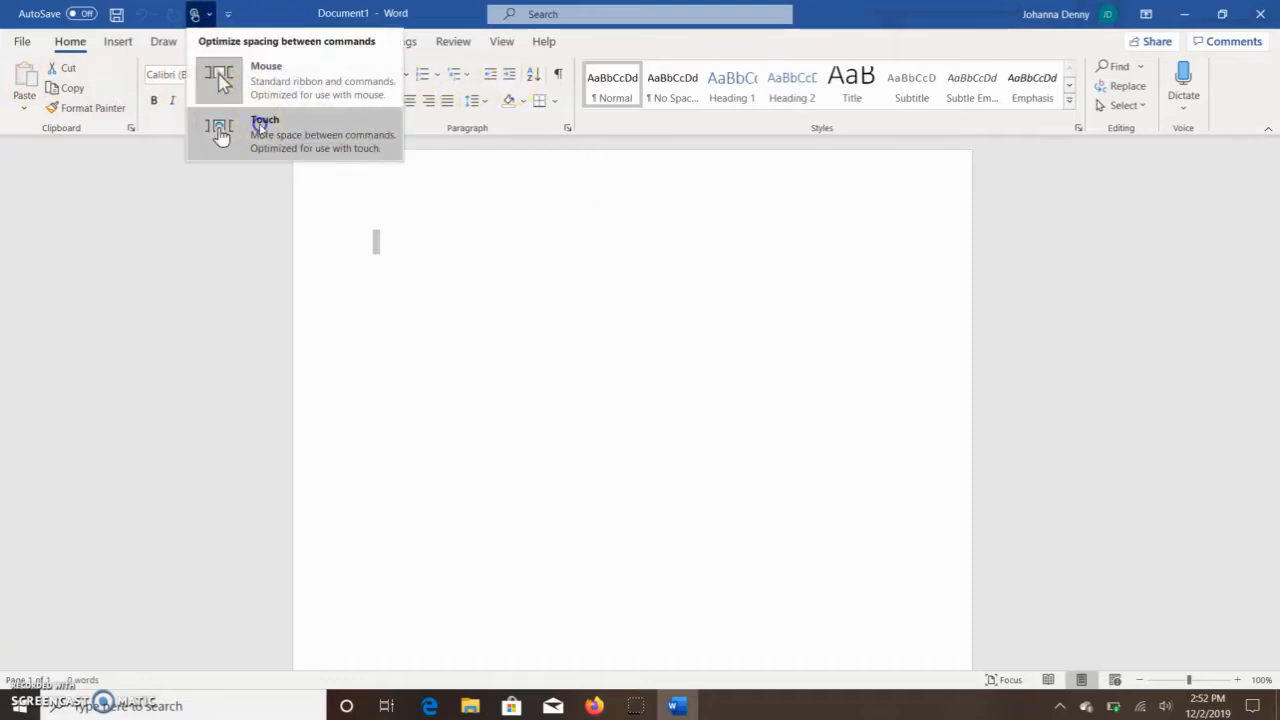
pyautogui.click(220, 75)
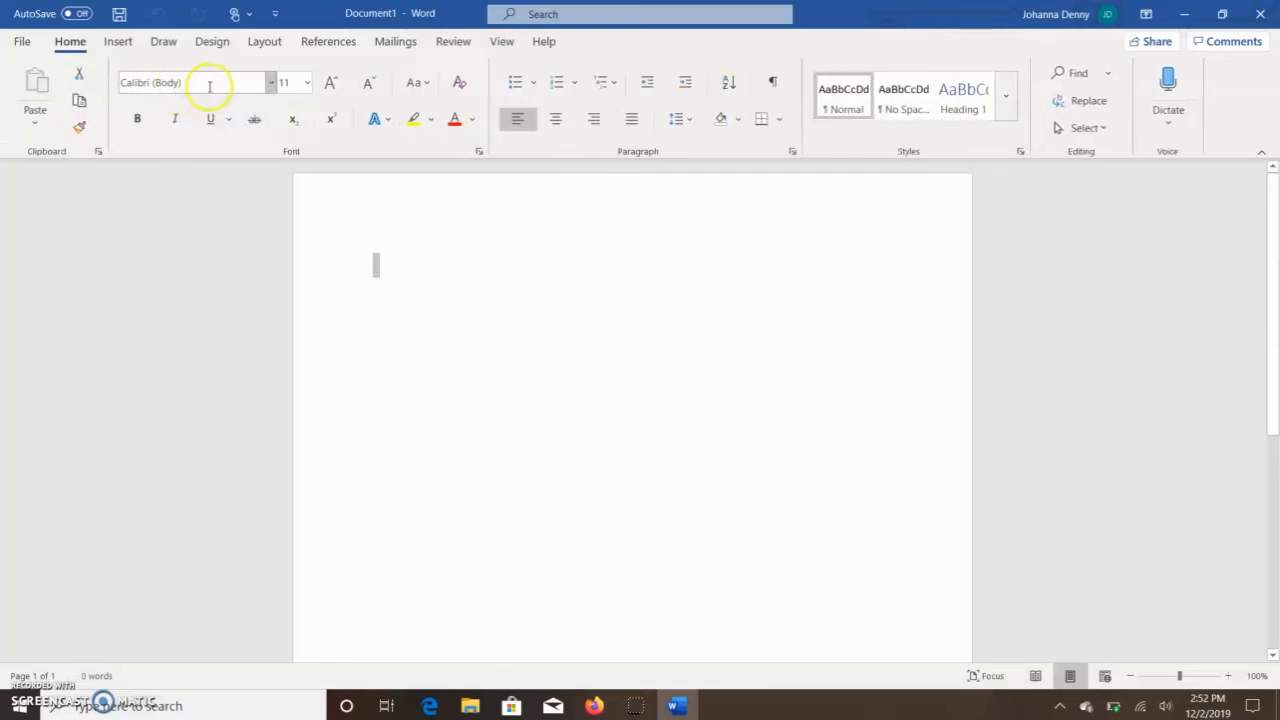
pyautogui.moveTo(190, 82)
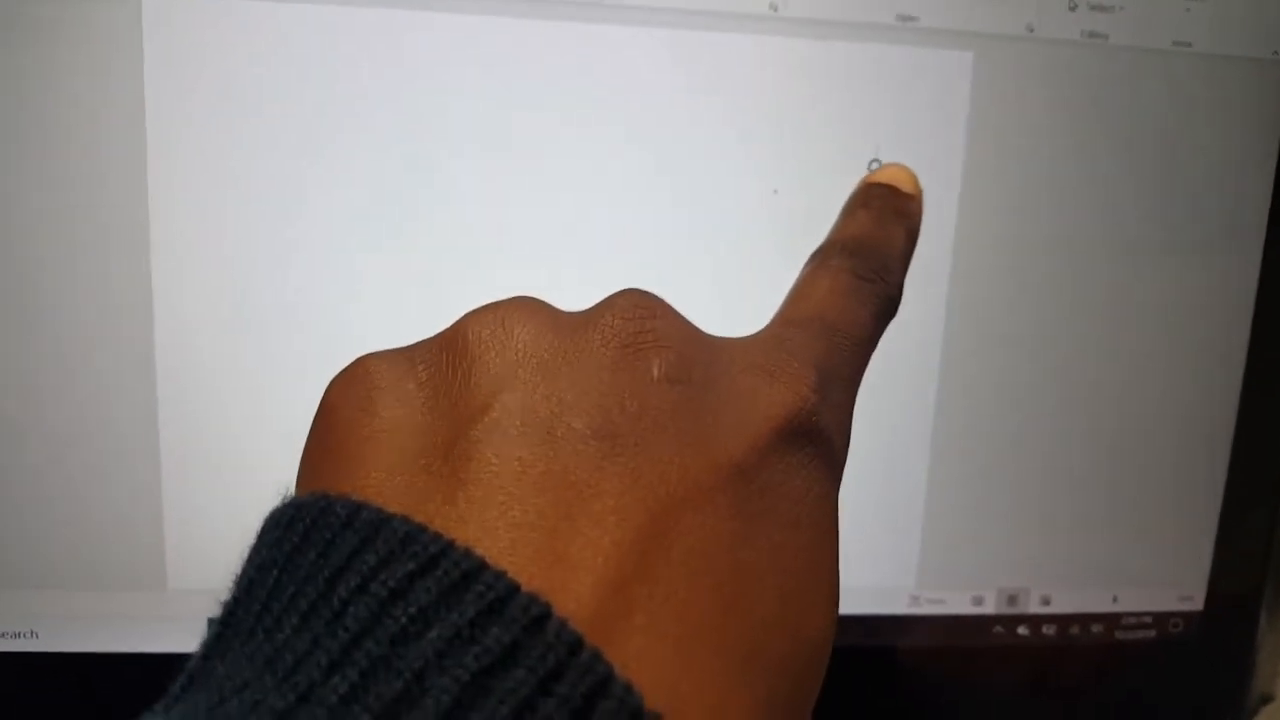
# Tap the blank page to place the insertion point.
pyautogui.click(413, 65)
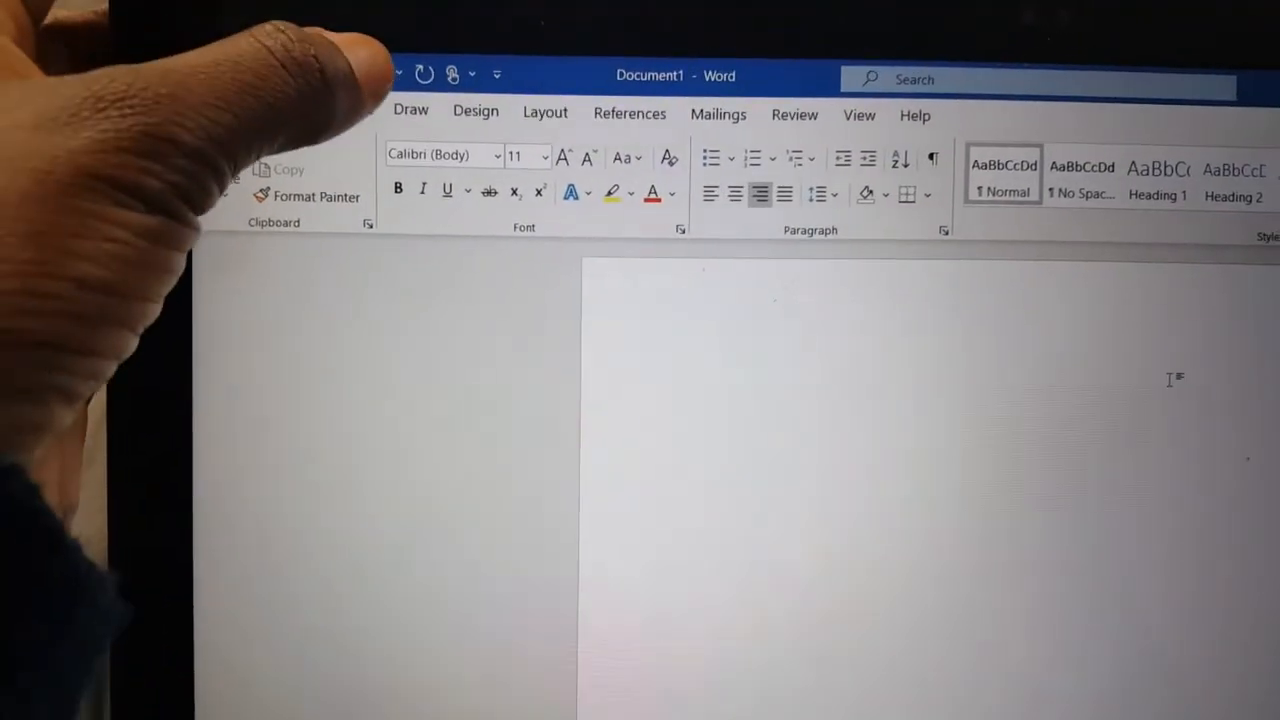
pyautogui.click(452, 74)
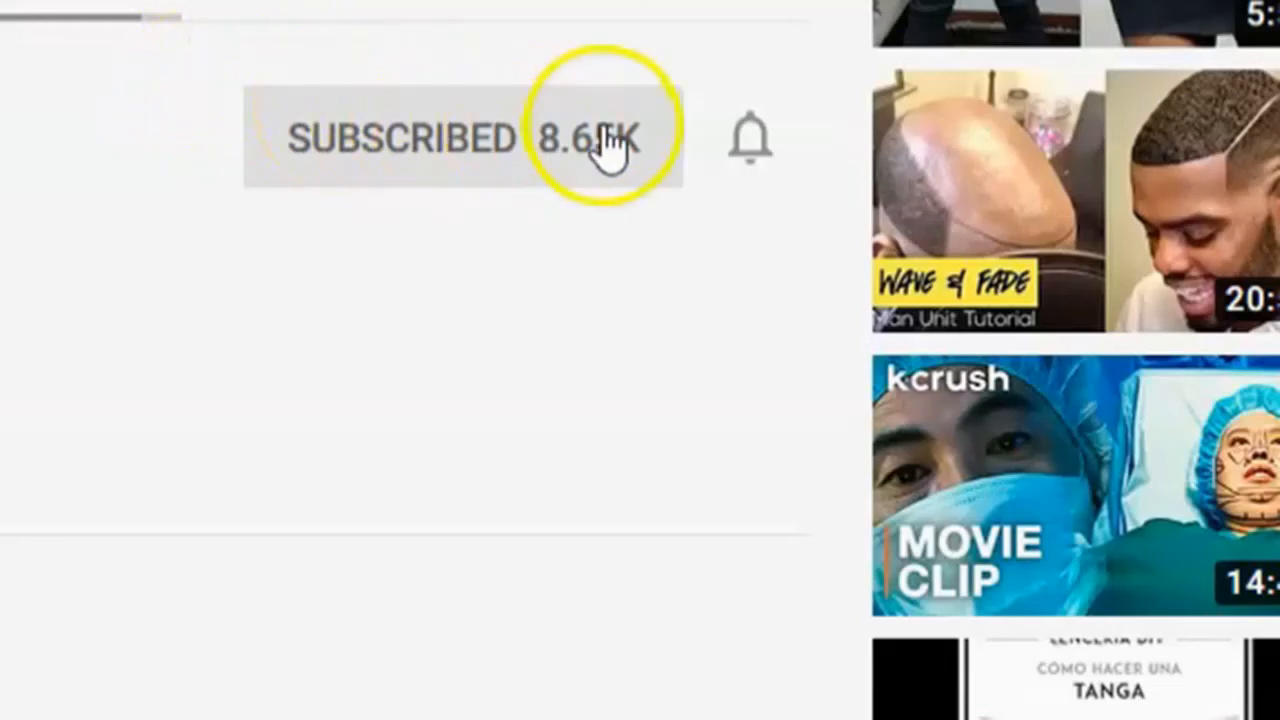
# Set the channel's bell notifications to All.
pyautogui.click(749, 137)
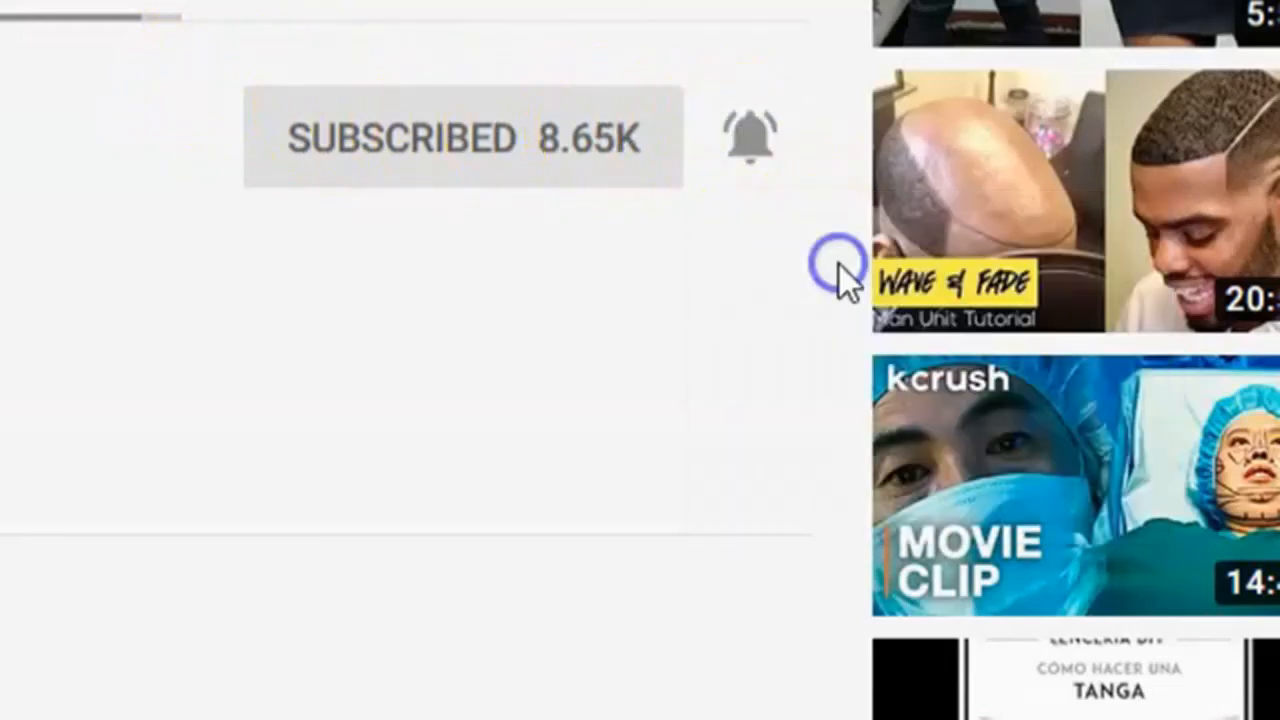
pyautogui.click(748, 135)
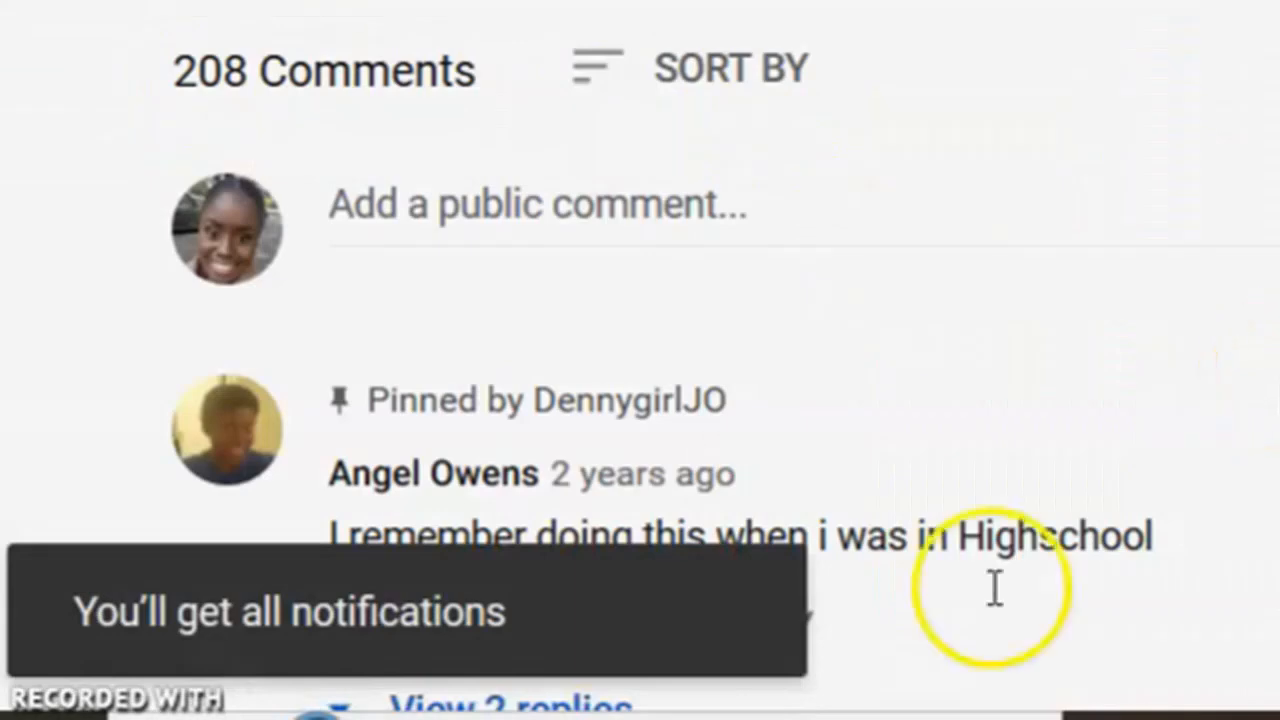